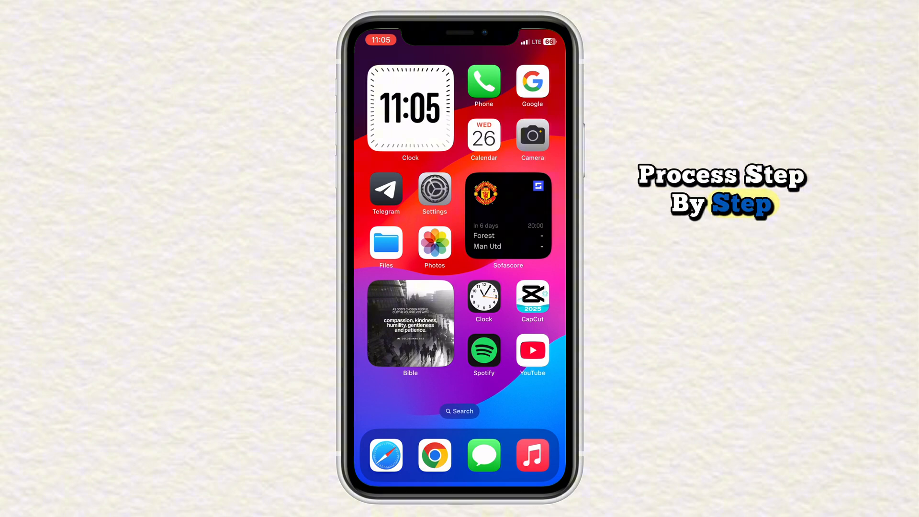
Launch Snapchat from the second Home Screen page to reach the camera view
scroll("left", 3)
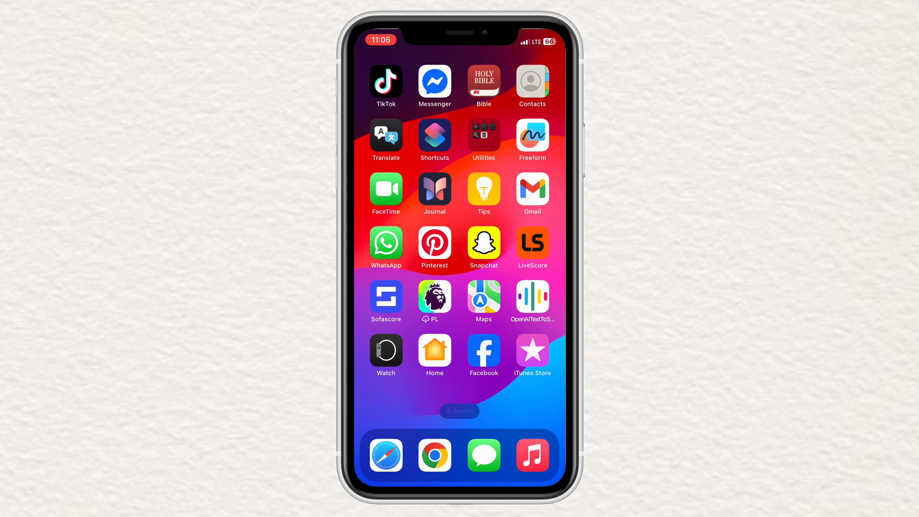
left_click(483, 243)
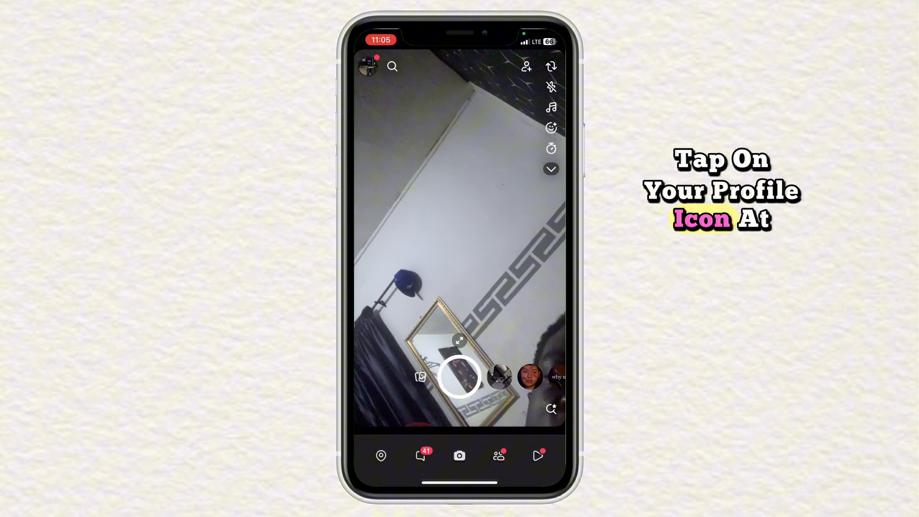
Open the profile page via the Bitmoji icon on the camera screen
left_click(370, 66)
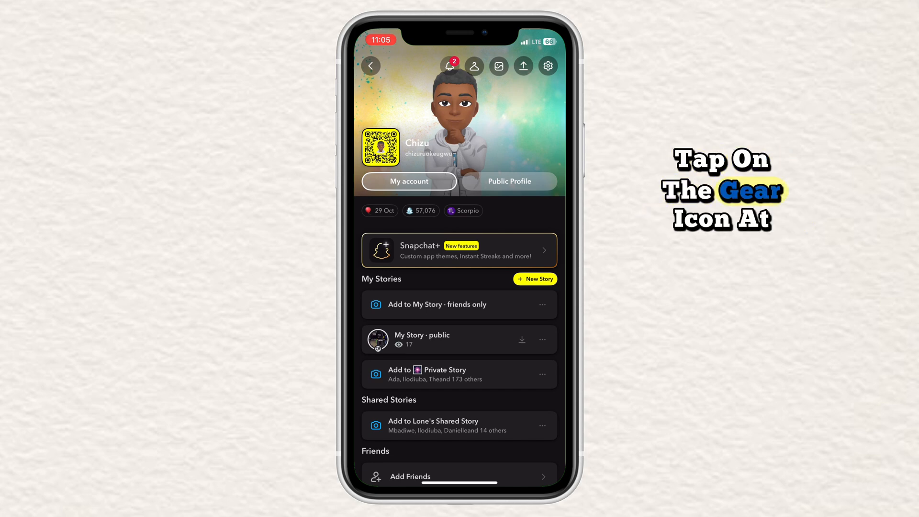
Log out of the current account from the bottom of Settings
left_click(546, 65)
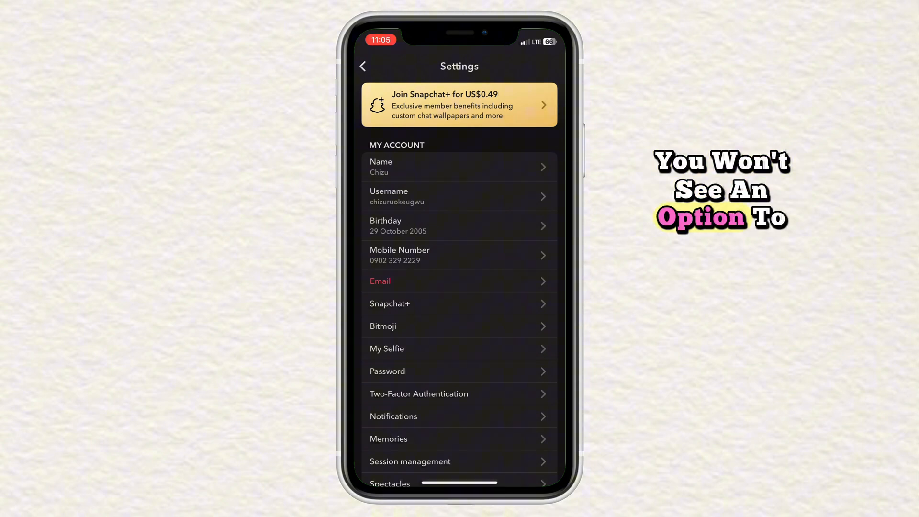
scroll("down", 3)
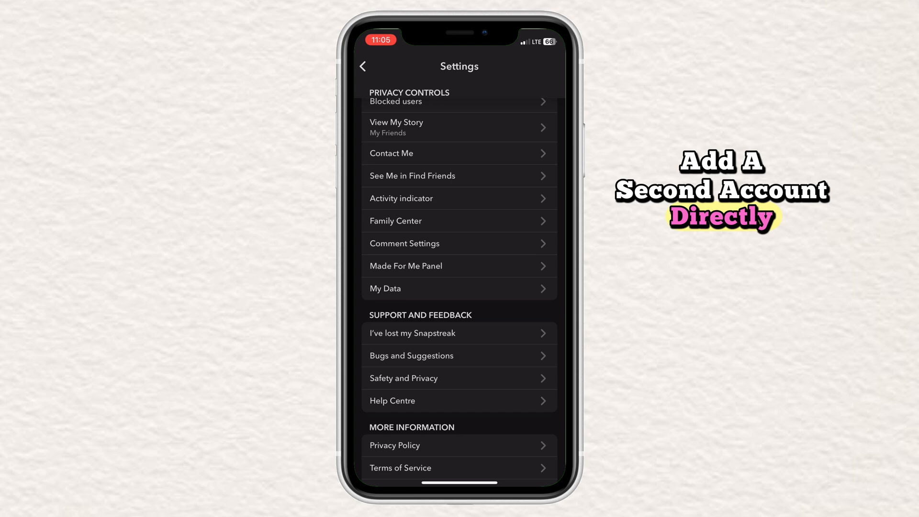
scroll("down", 3)
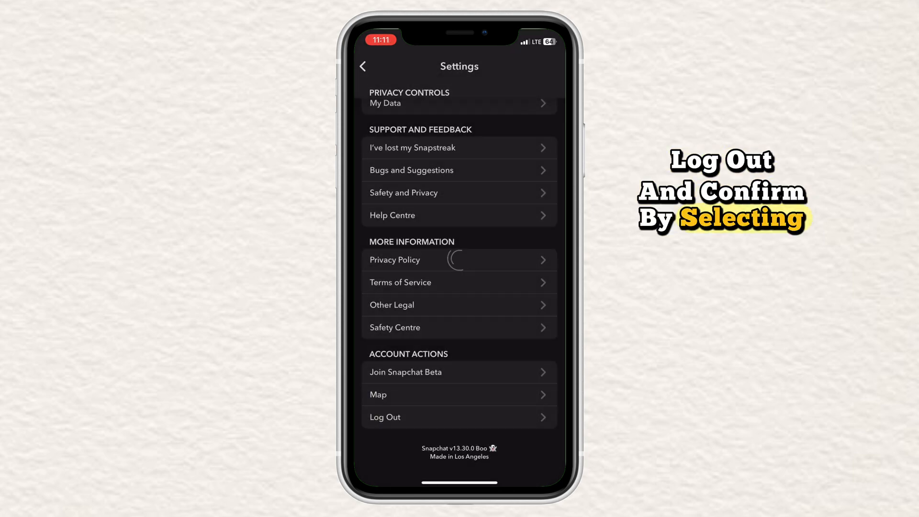
left_click(384, 417)
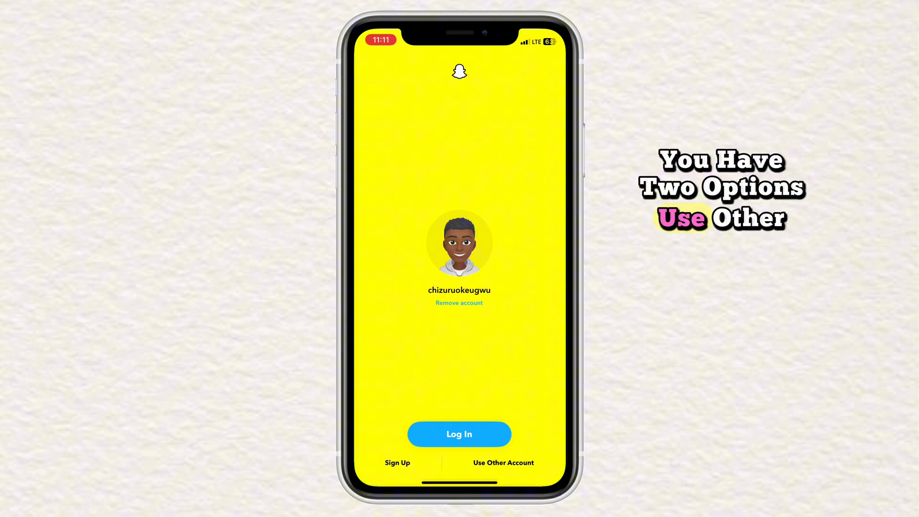
Start Sign Up from the login screen to reach the empty name fields
left_click(459, 433)
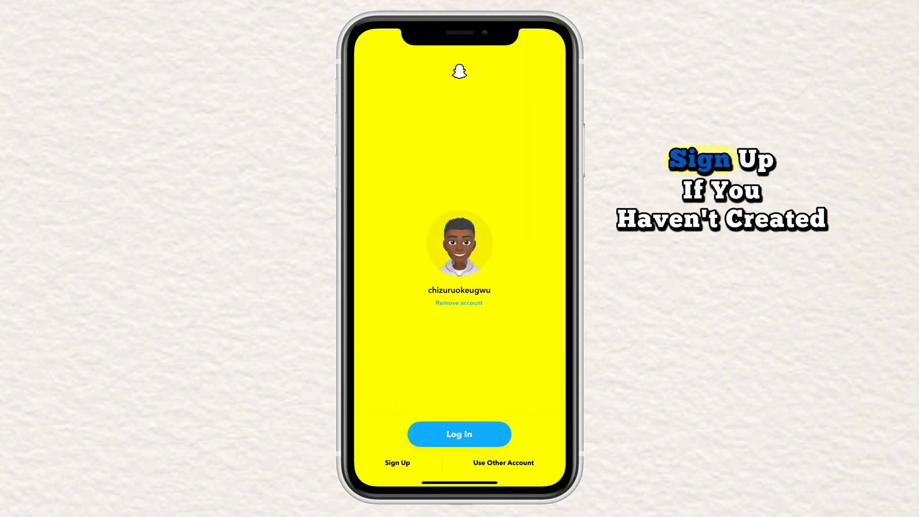
left_click(397, 462)
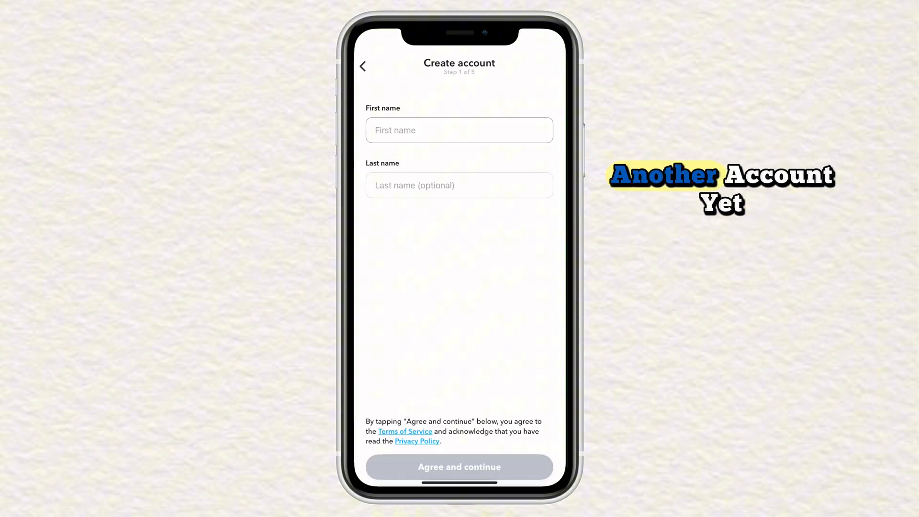
left_click(458, 131)
type("Chi")
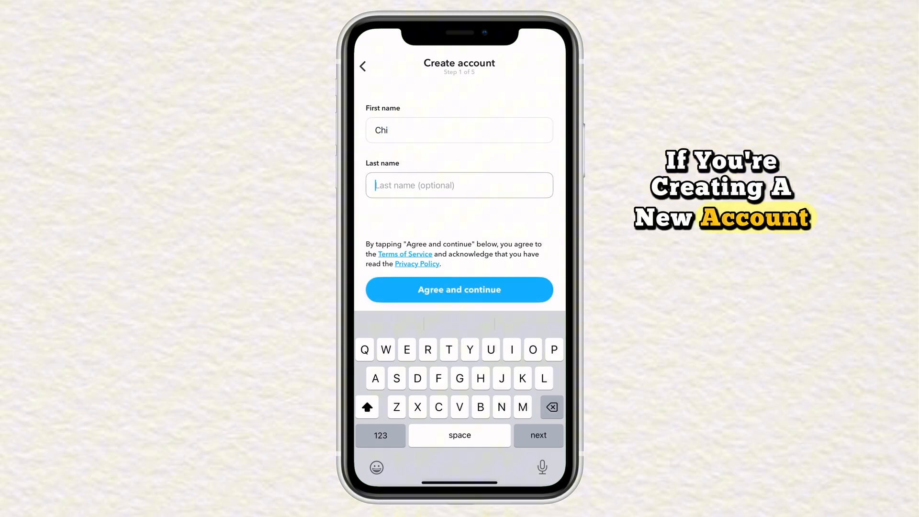
type("Y")
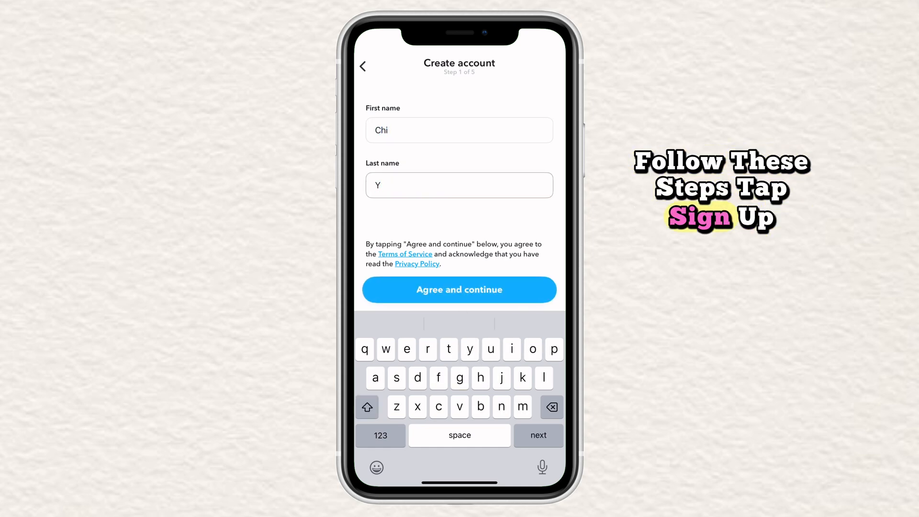
left_click(459, 290)
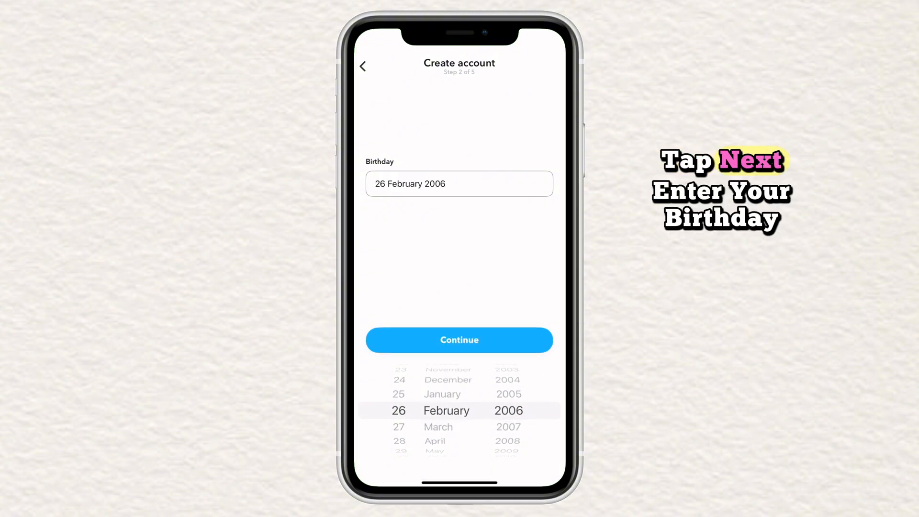
left_click(459, 340)
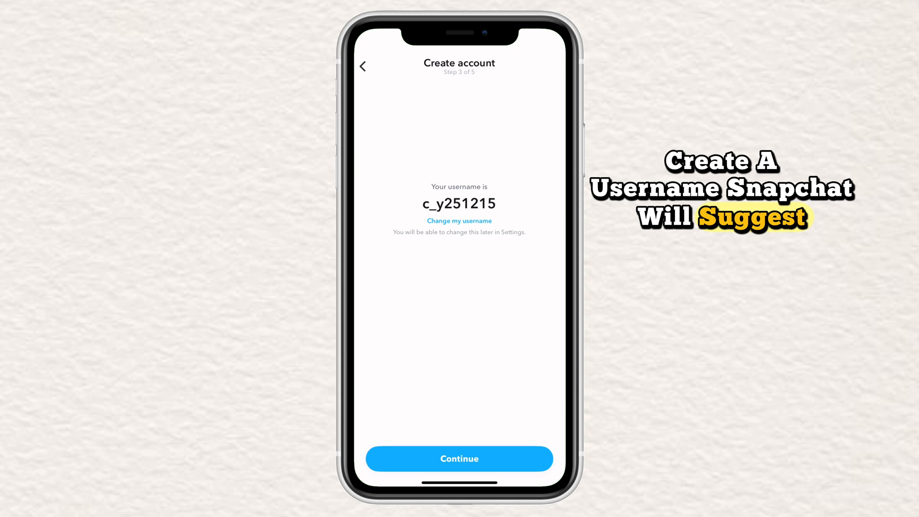
left_click(458, 221)
type("c")
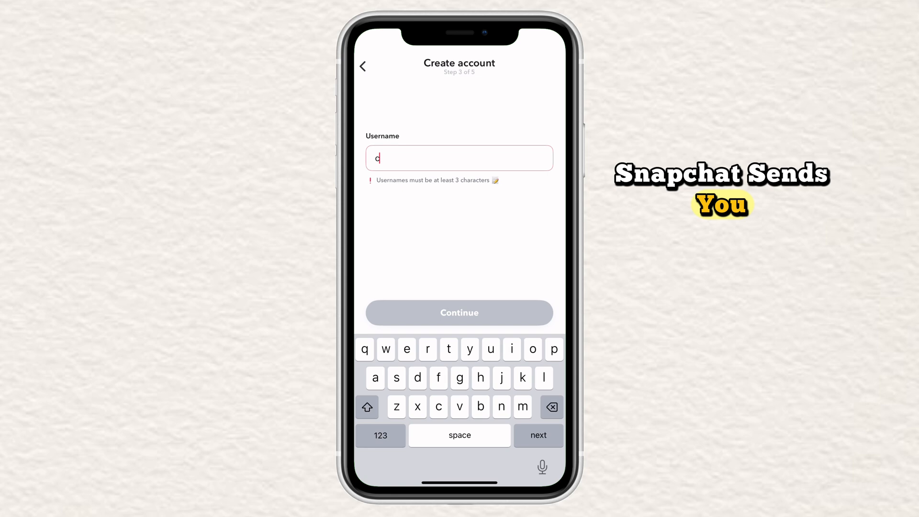
type("hh")
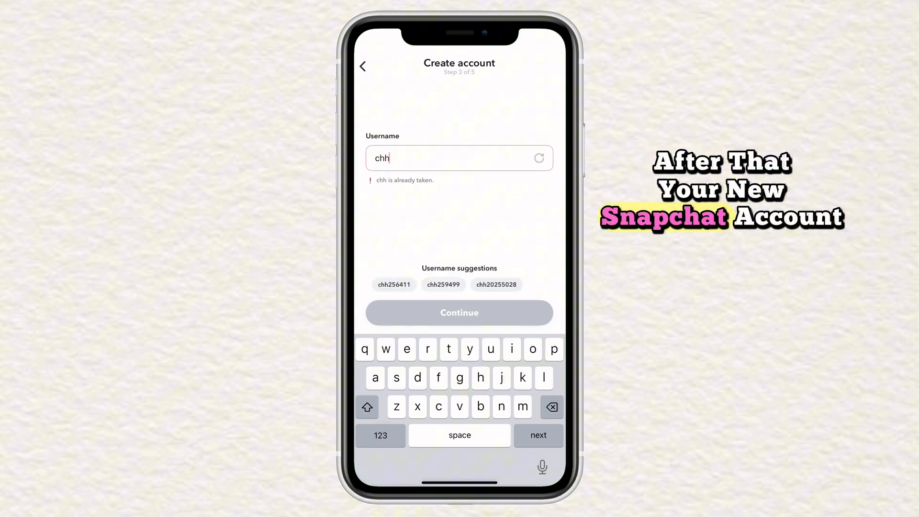
Choose the suggested username chh256411 and continue to the password step
left_click(393, 284)
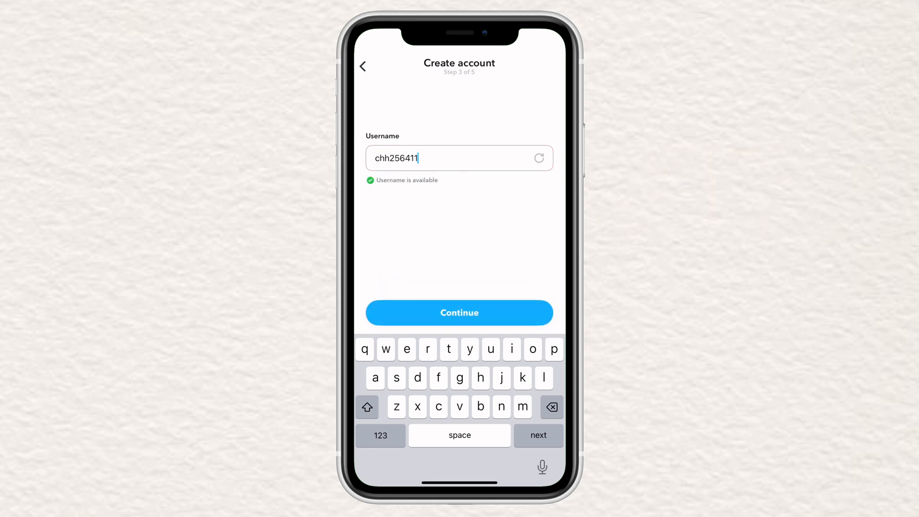
left_click(458, 312)
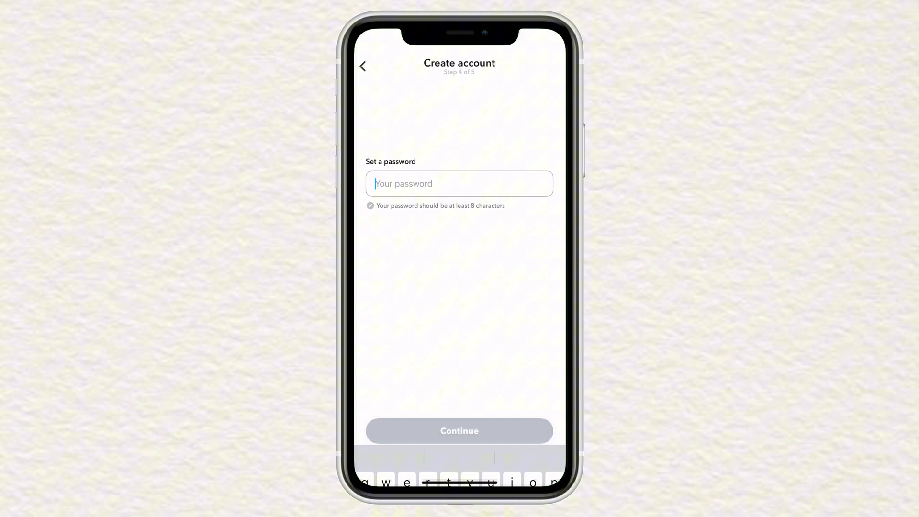